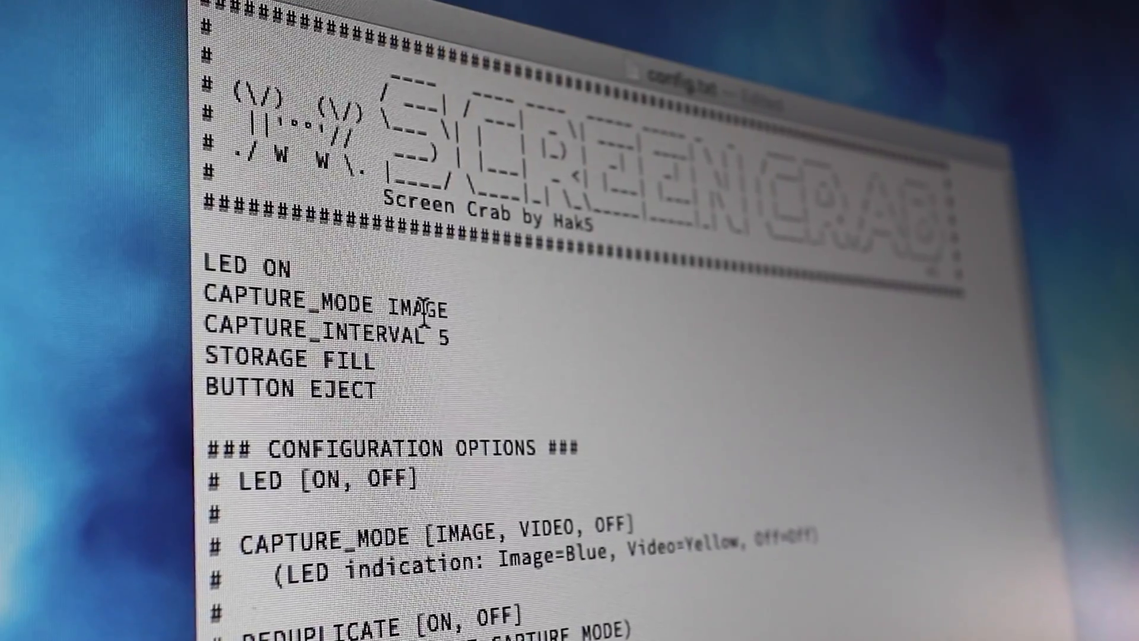
type("VIDEO")
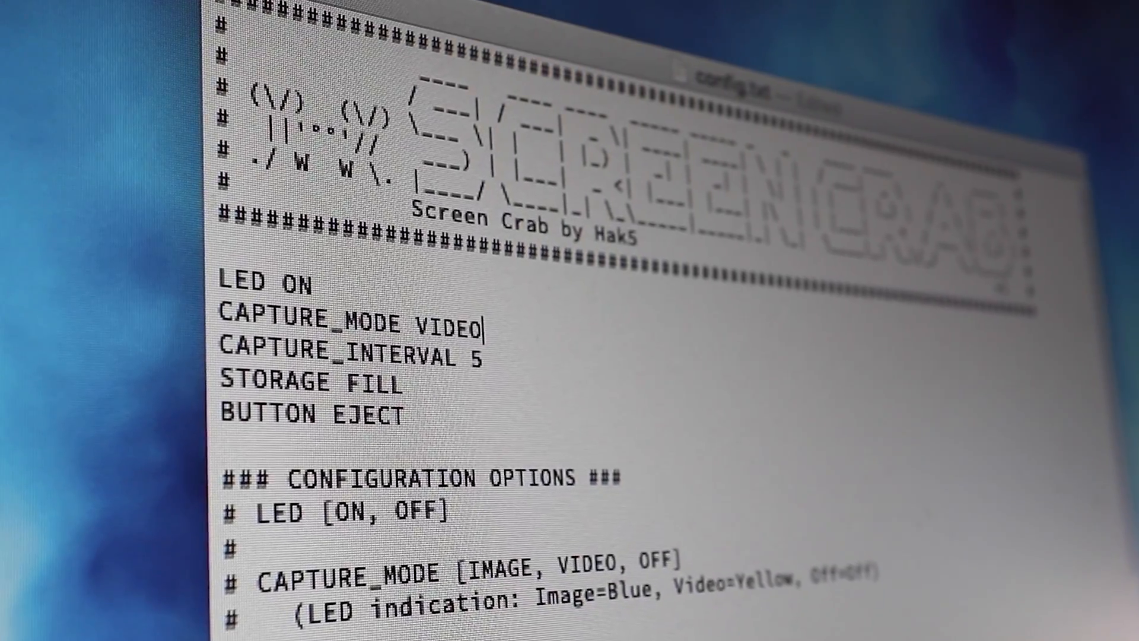